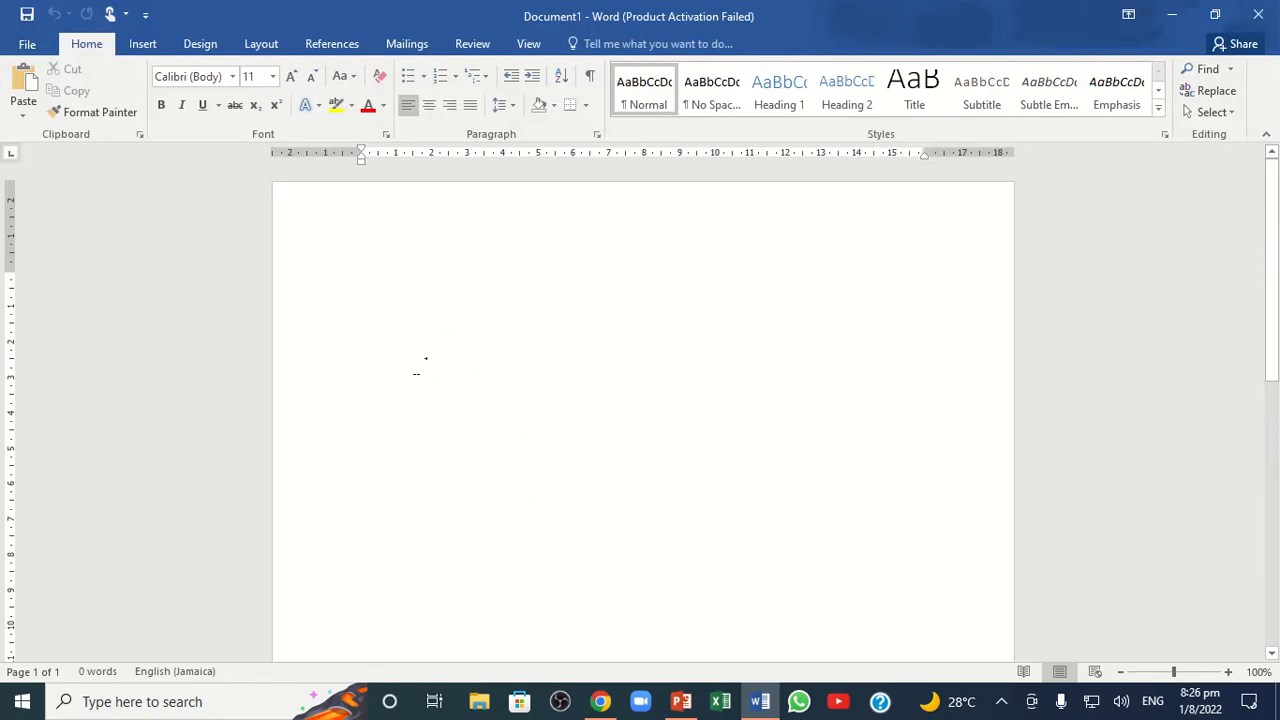
pyautogui.moveTo(610, 320)
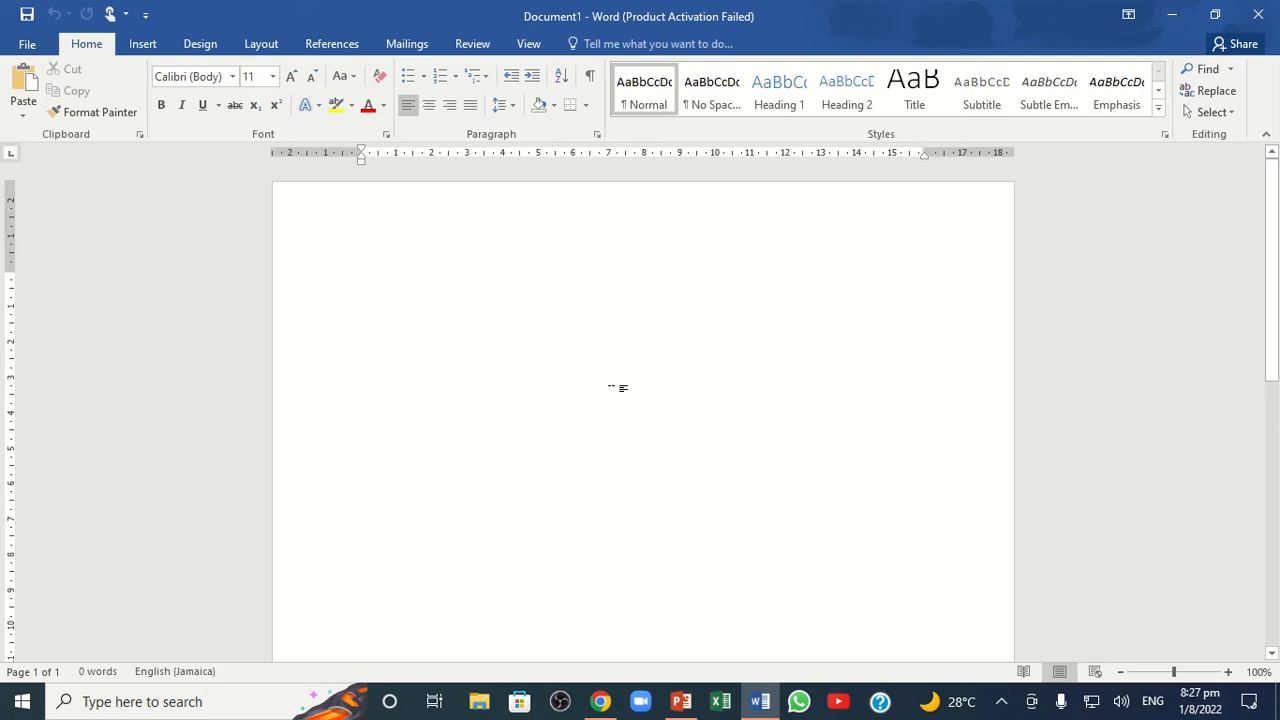
# Place the cursor on the blank page and insert an empty 8x4 table from the grid.
pyautogui.click(363, 278)
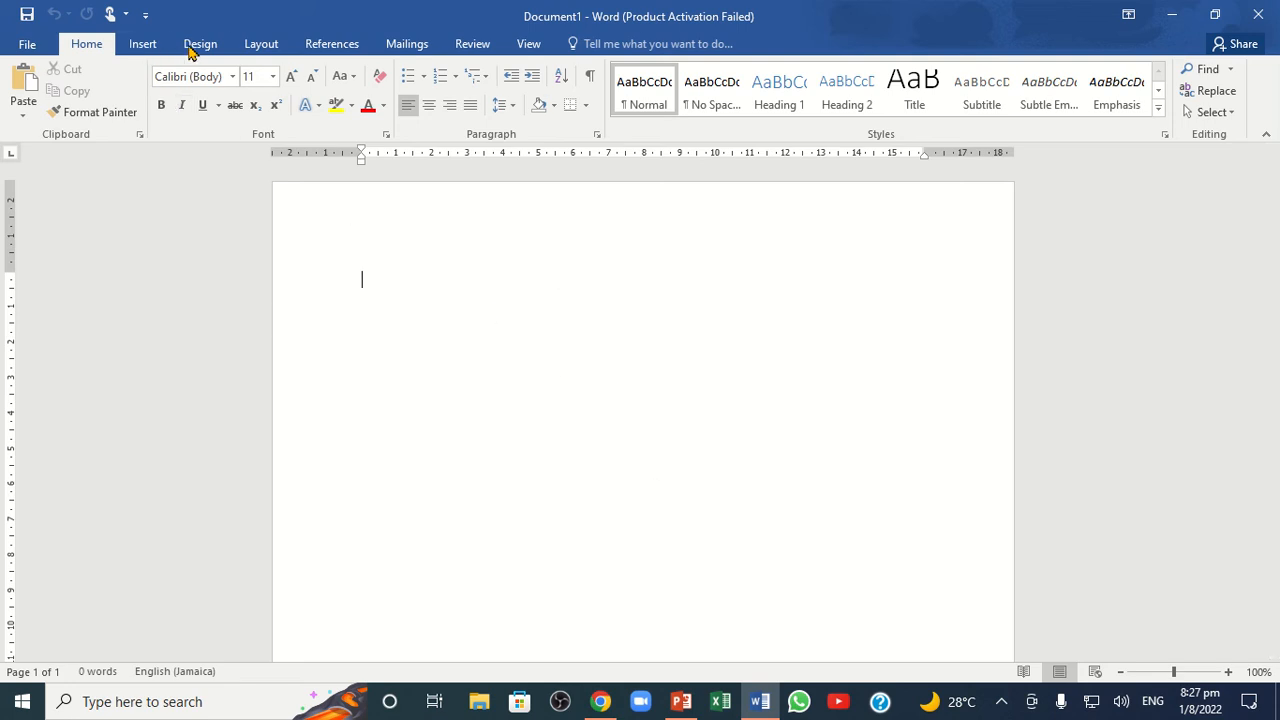
pyautogui.moveTo(142, 43)
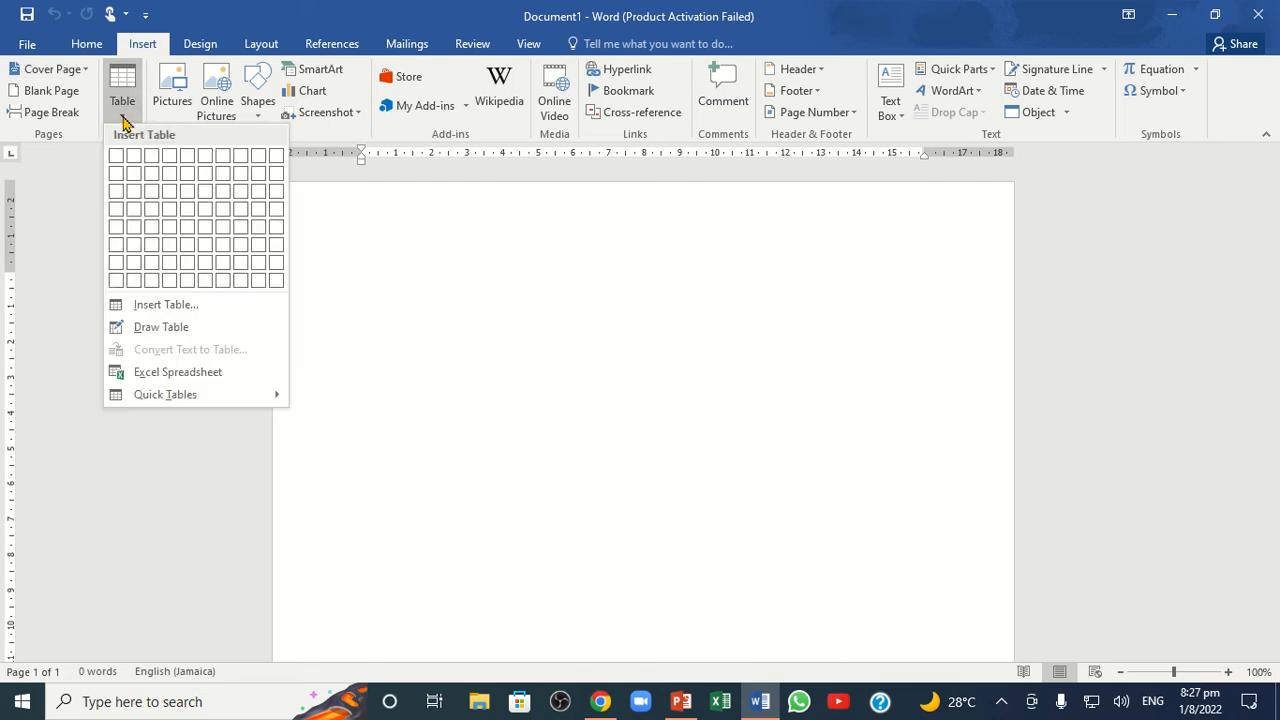
pyautogui.moveTo(225, 304)
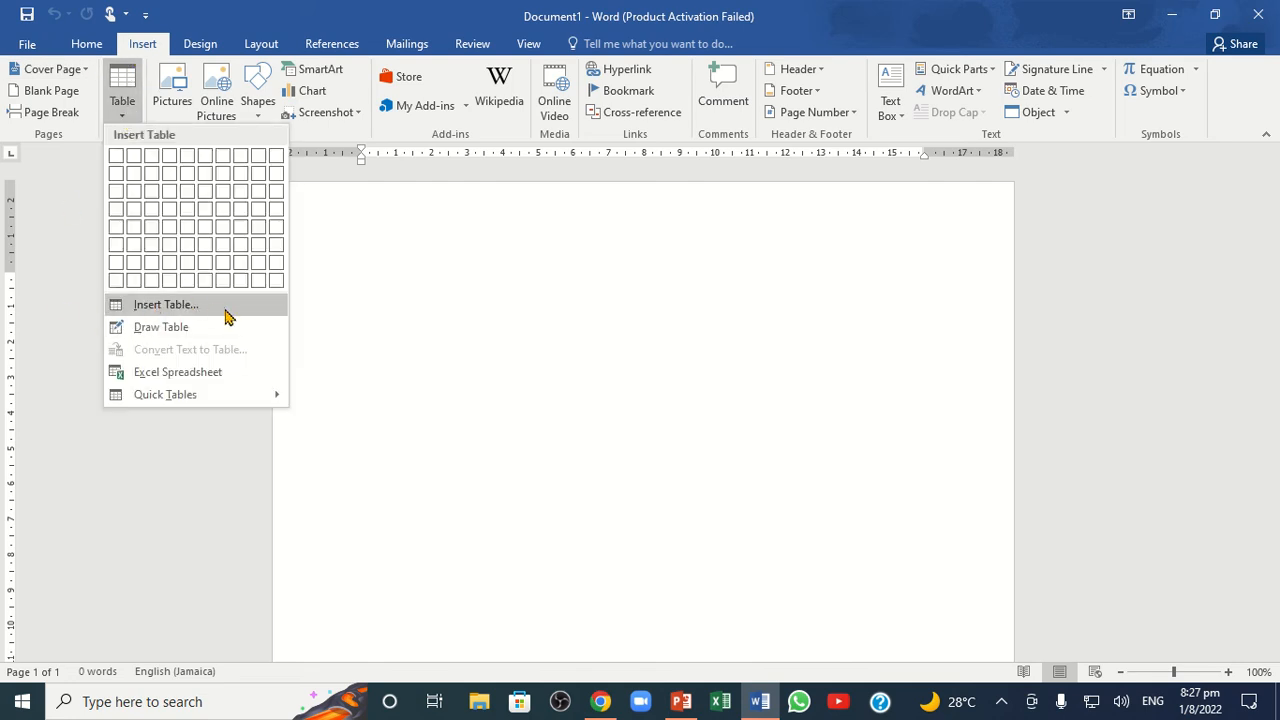
pyautogui.moveTo(100, 403)
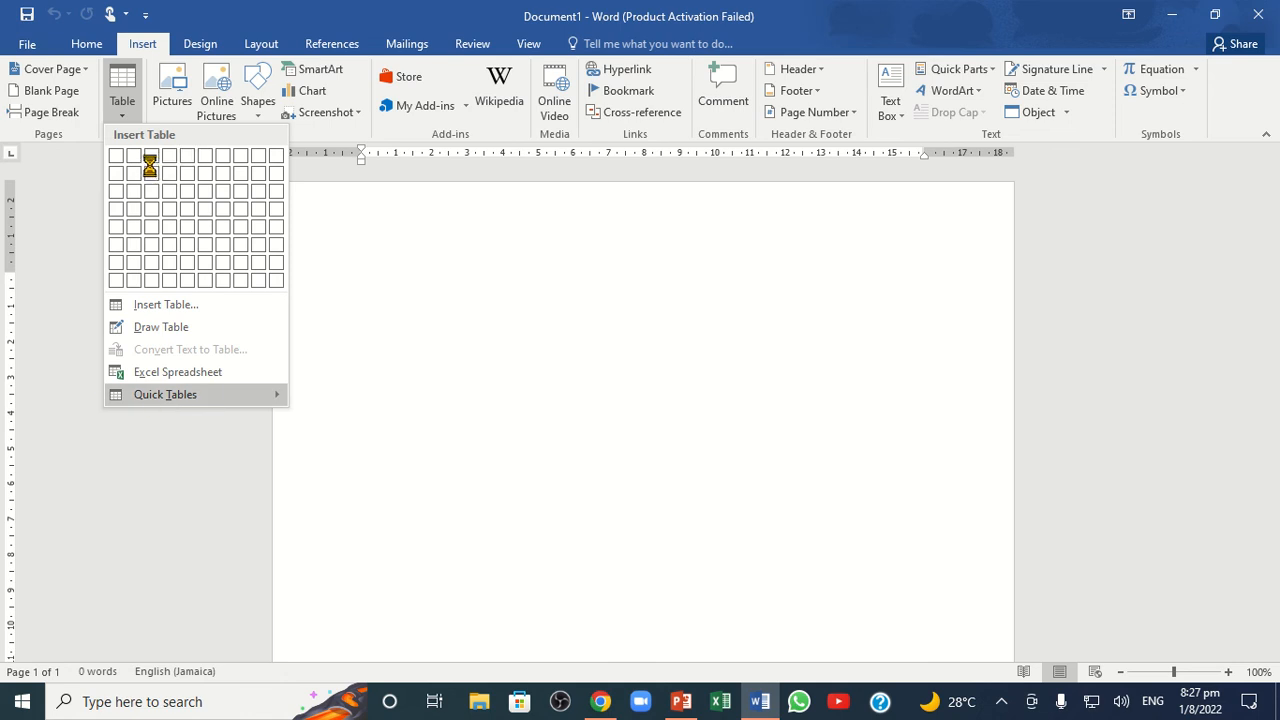
pyautogui.click(165, 394)
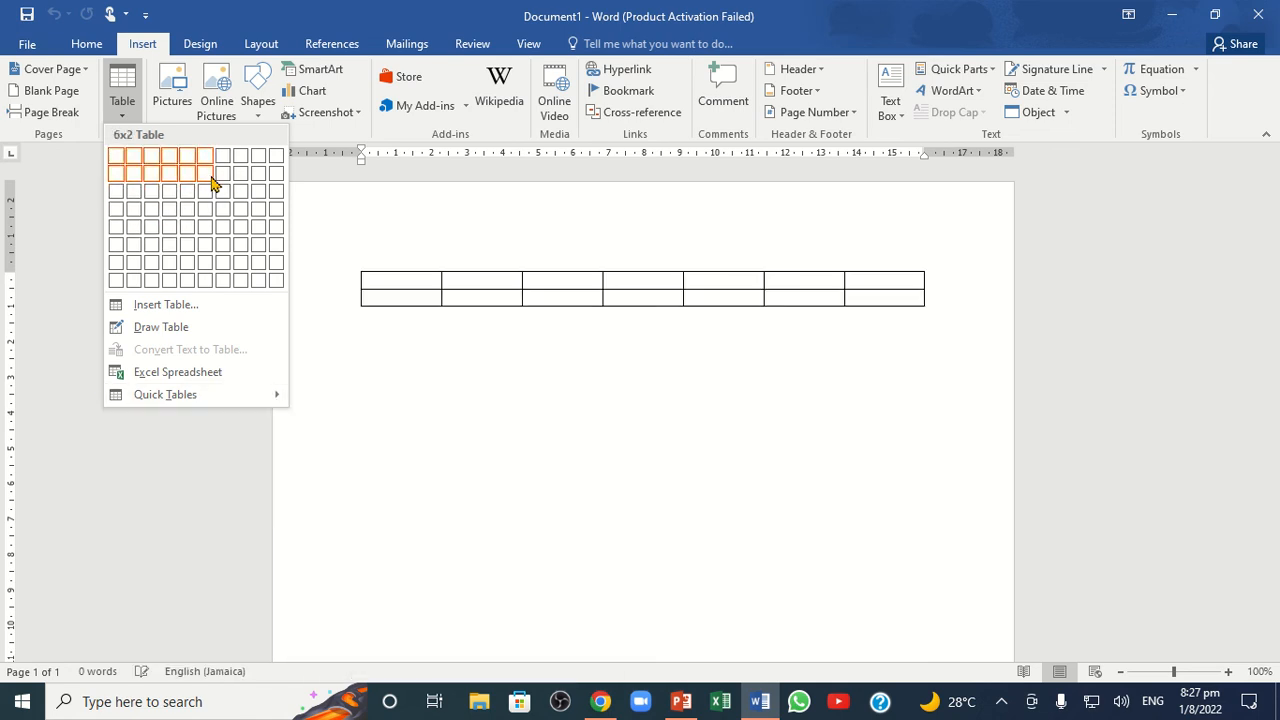
pyautogui.moveTo(258, 201)
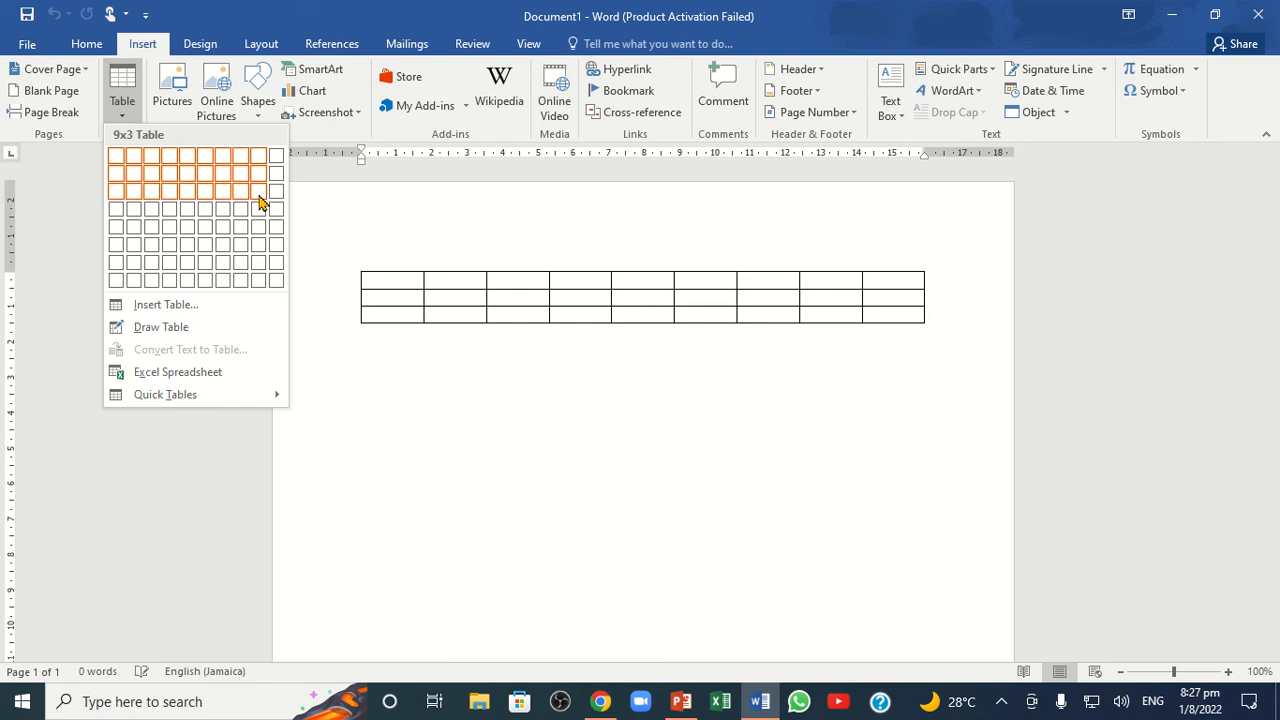
pyautogui.click(257, 190)
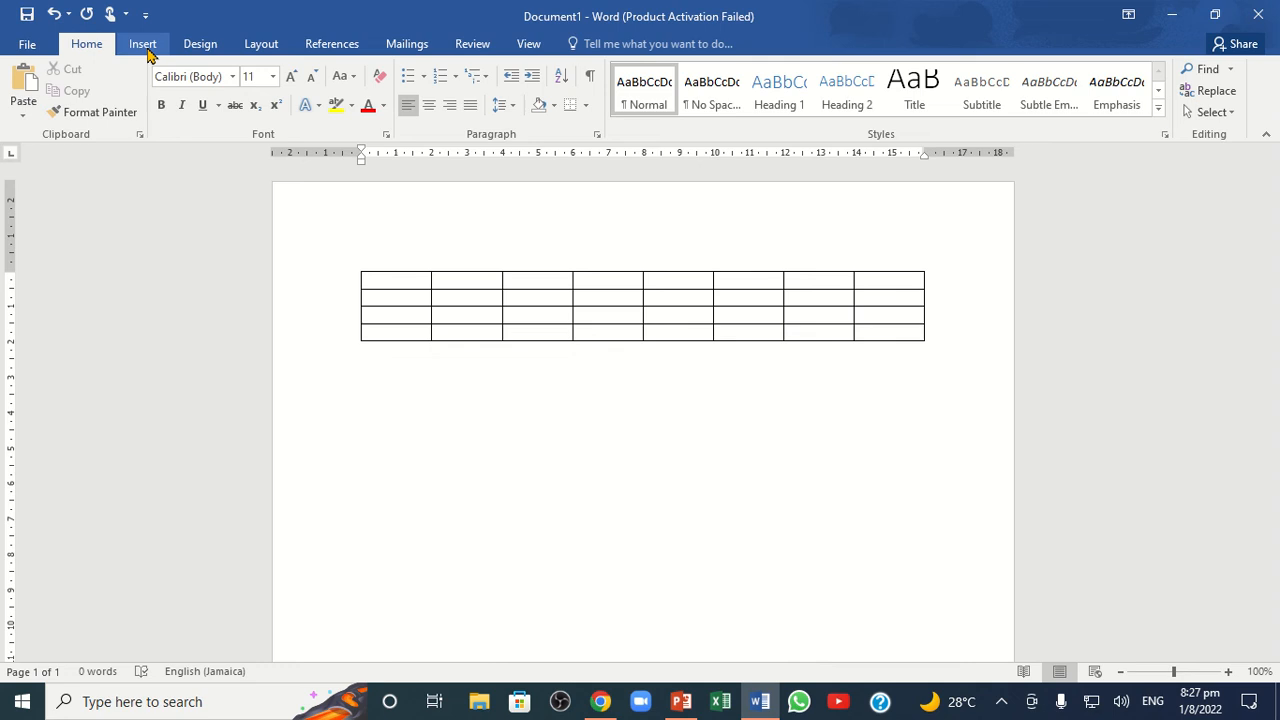
# Create an empty 5-column, 5-row table below the first table via Insert Table.
pyautogui.click(122, 90)
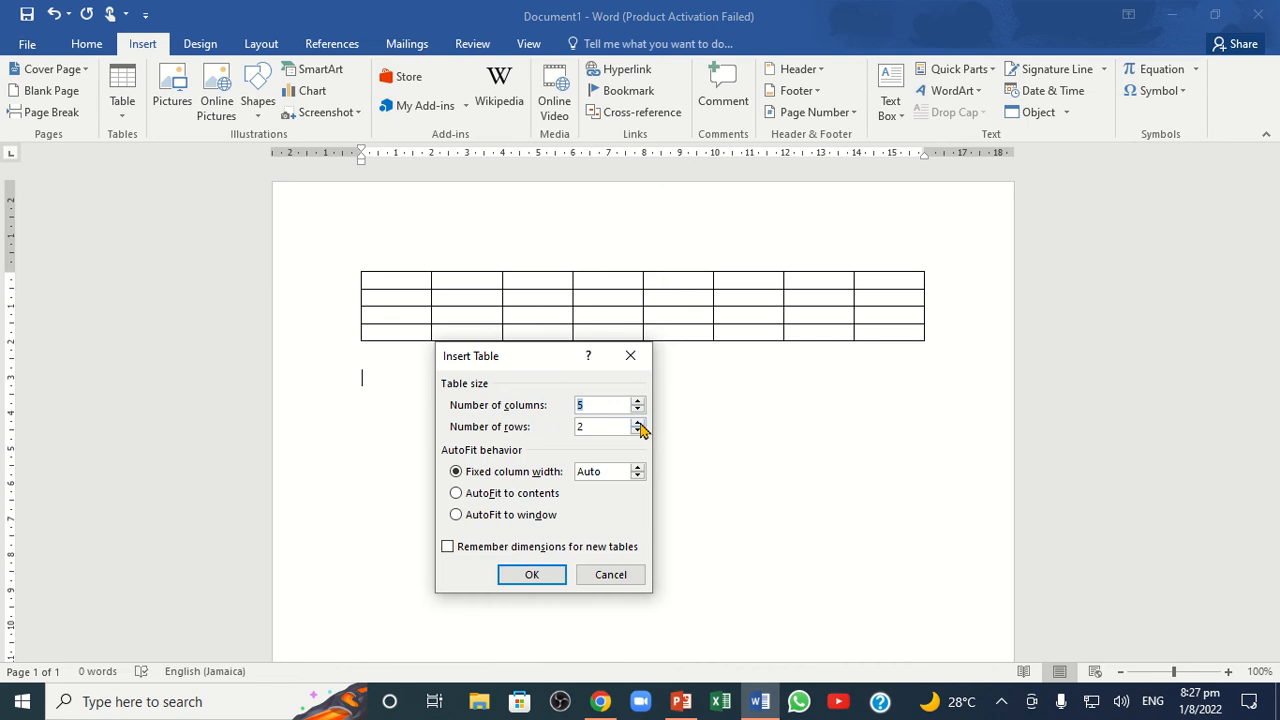
pyautogui.click(637, 421)
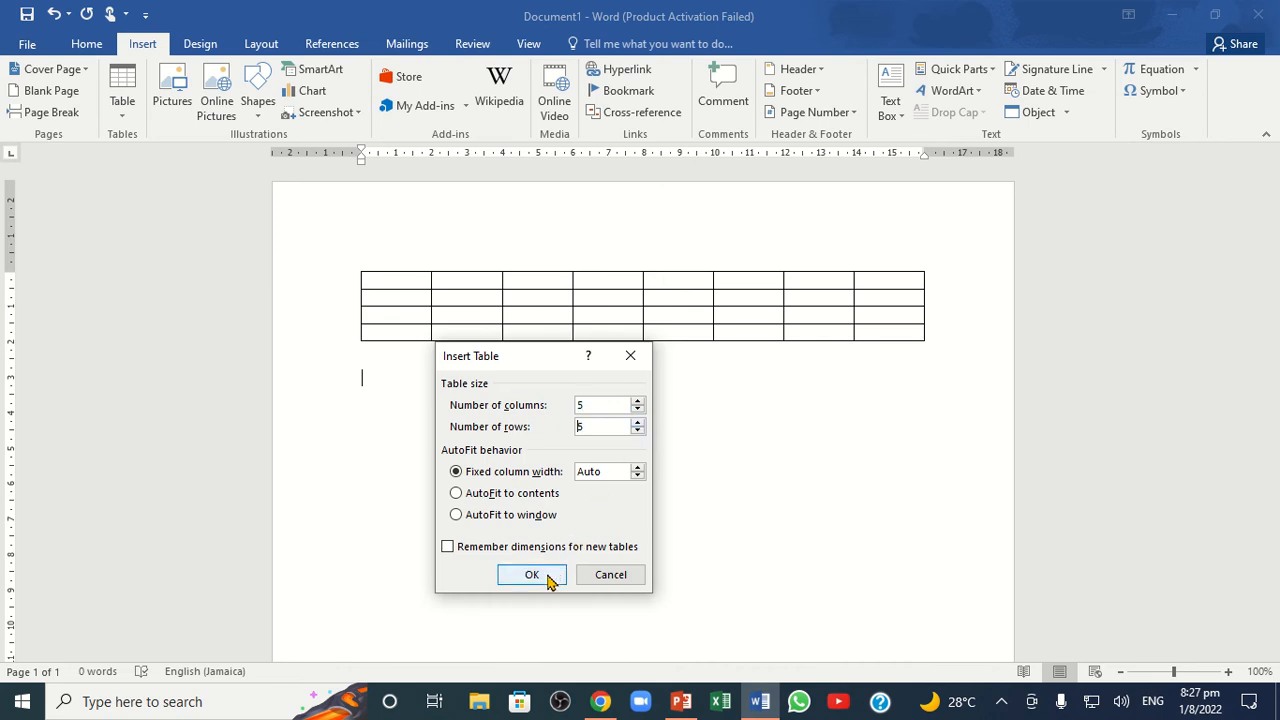
pyautogui.click(531, 574)
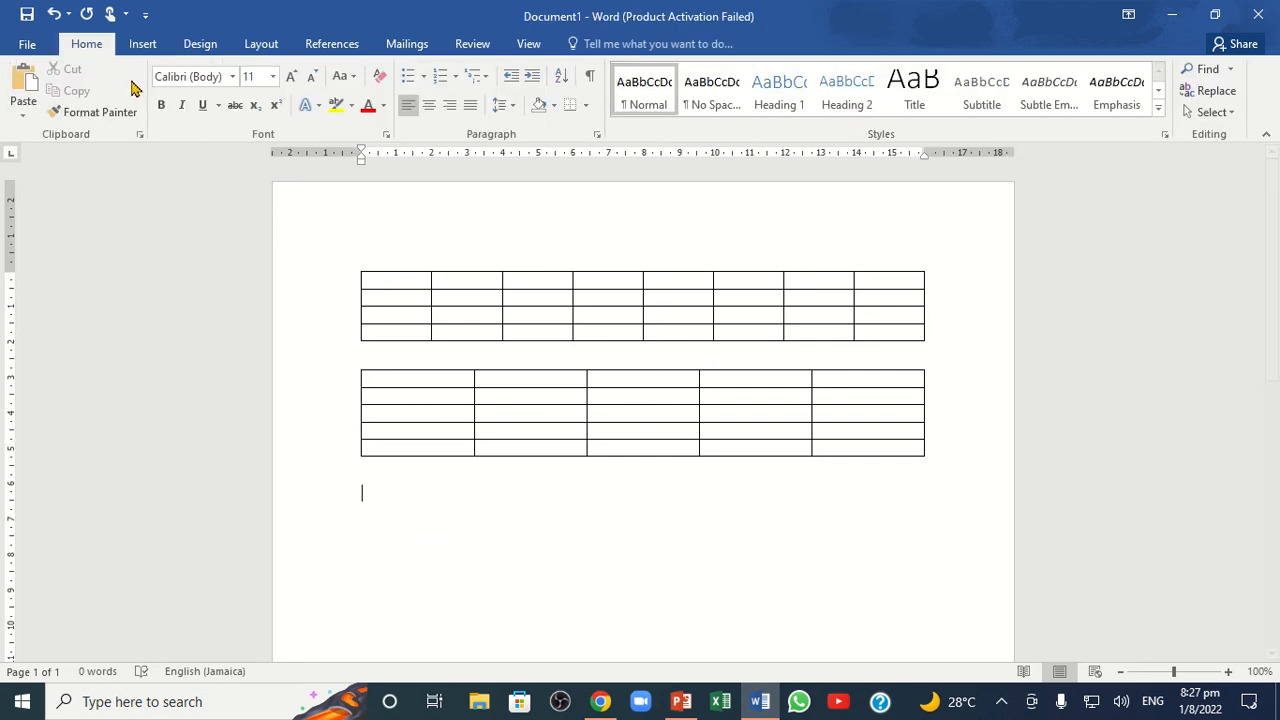
pyautogui.click(142, 43)
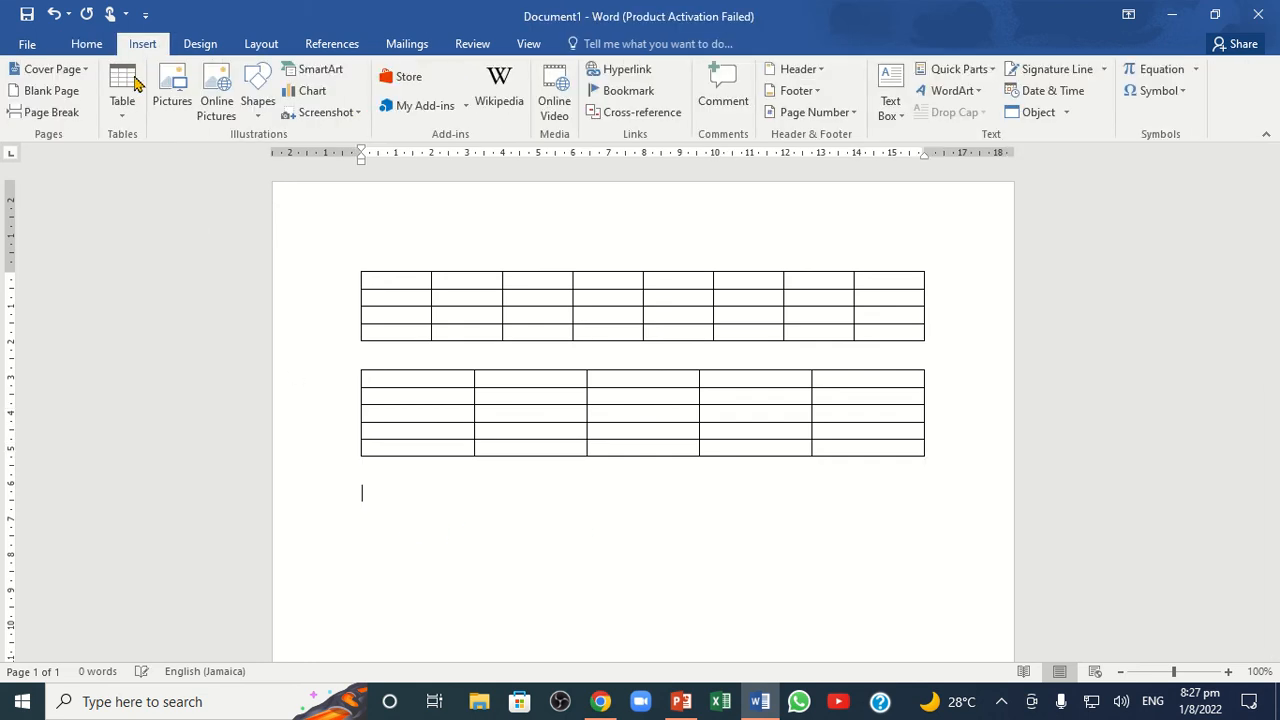
# Hand-draw a 5x3 table below the 5x5 table: outer border, then row and column dividers.
pyautogui.click(122, 88)
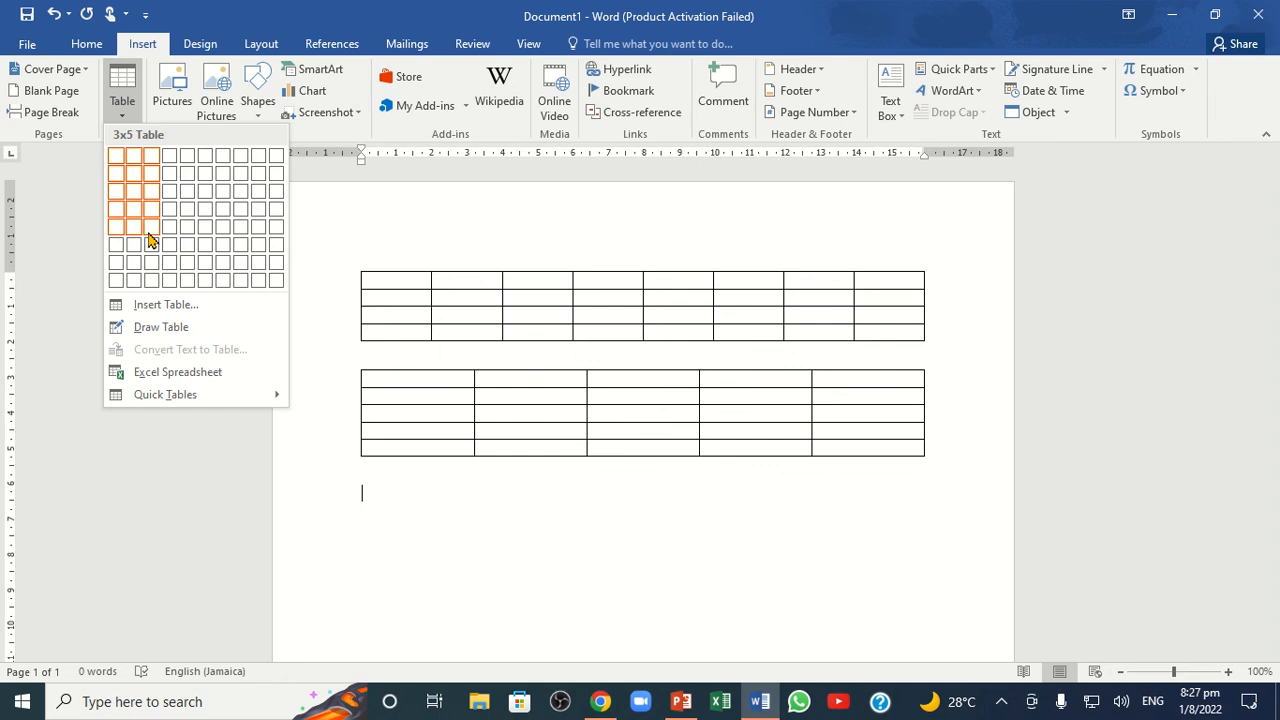
pyautogui.click(161, 327)
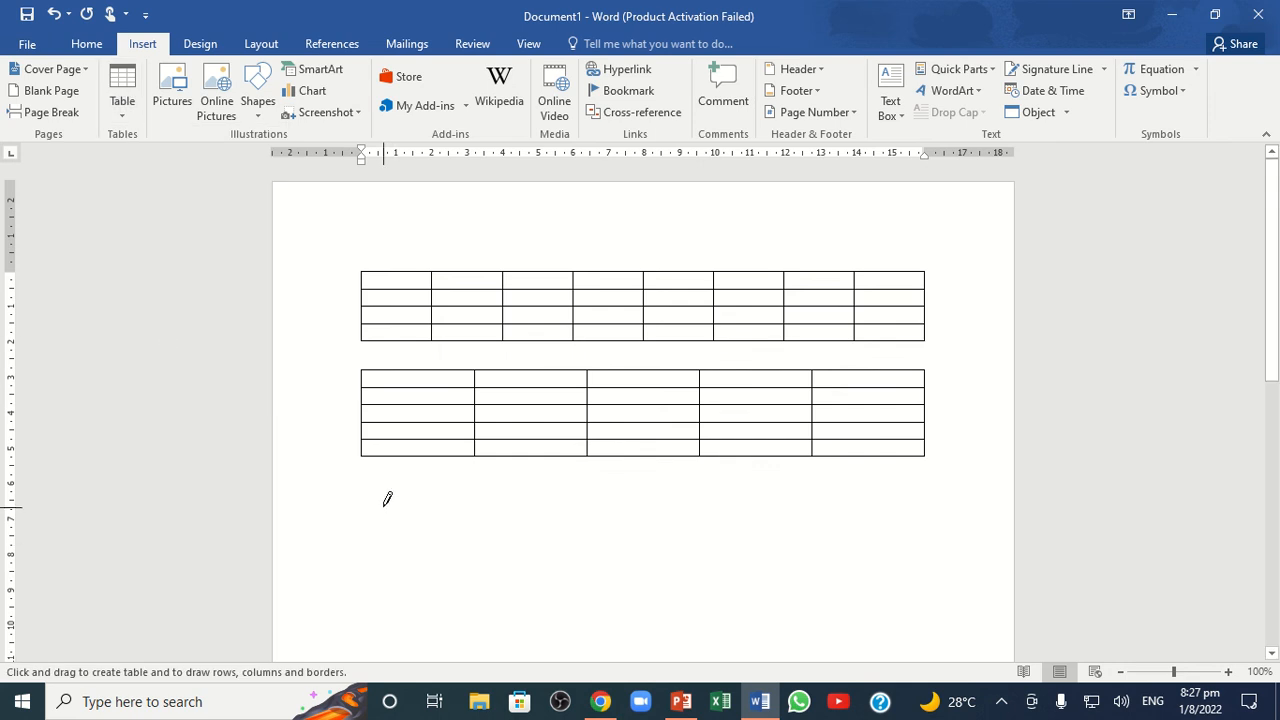
pyautogui.moveTo(390, 510); pyautogui.dragTo(408, 550)
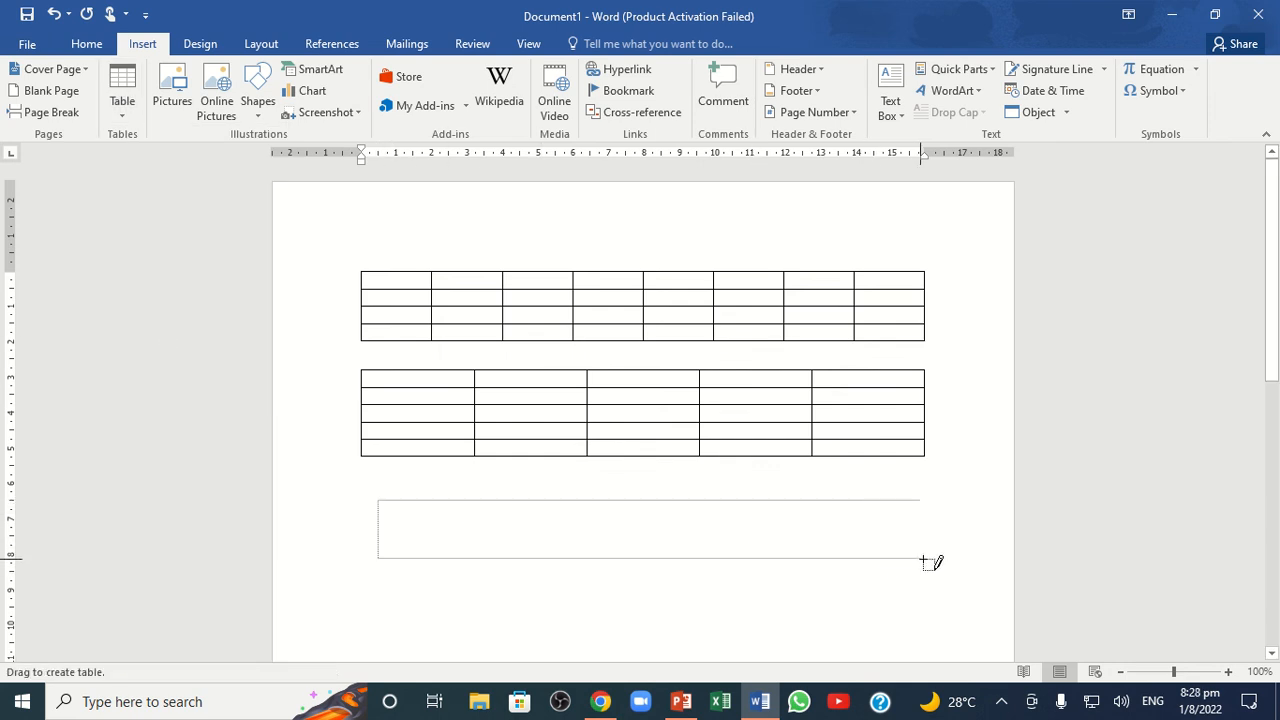
pyautogui.moveTo(378, 500); pyautogui.dragTo(920, 558)
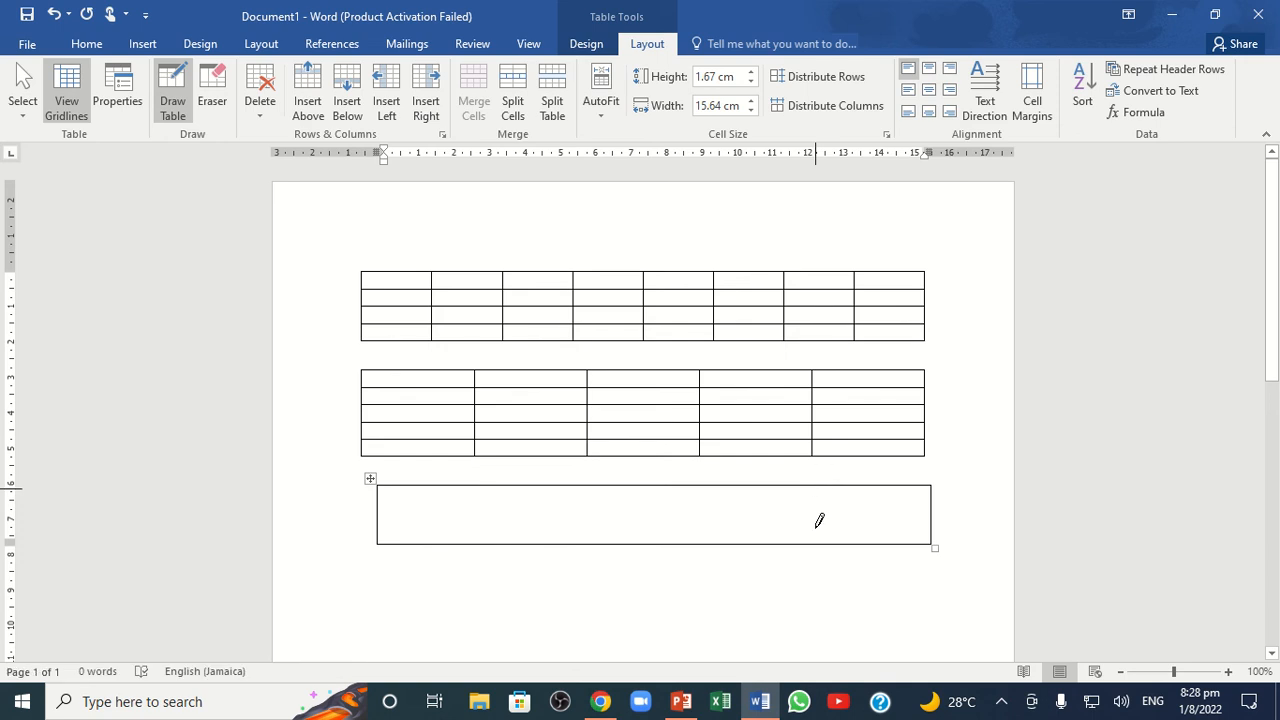
pyautogui.moveTo(815, 479); pyautogui.dragTo(815, 549)
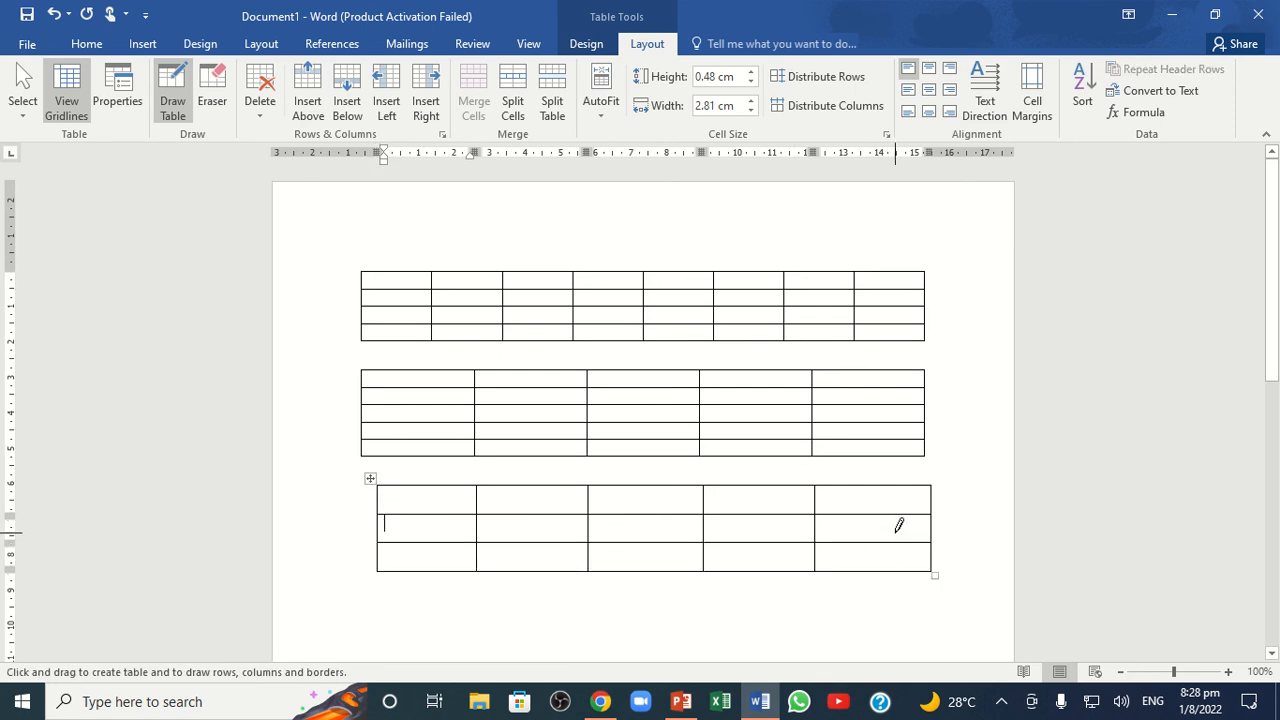
pyautogui.moveTo(448, 556)
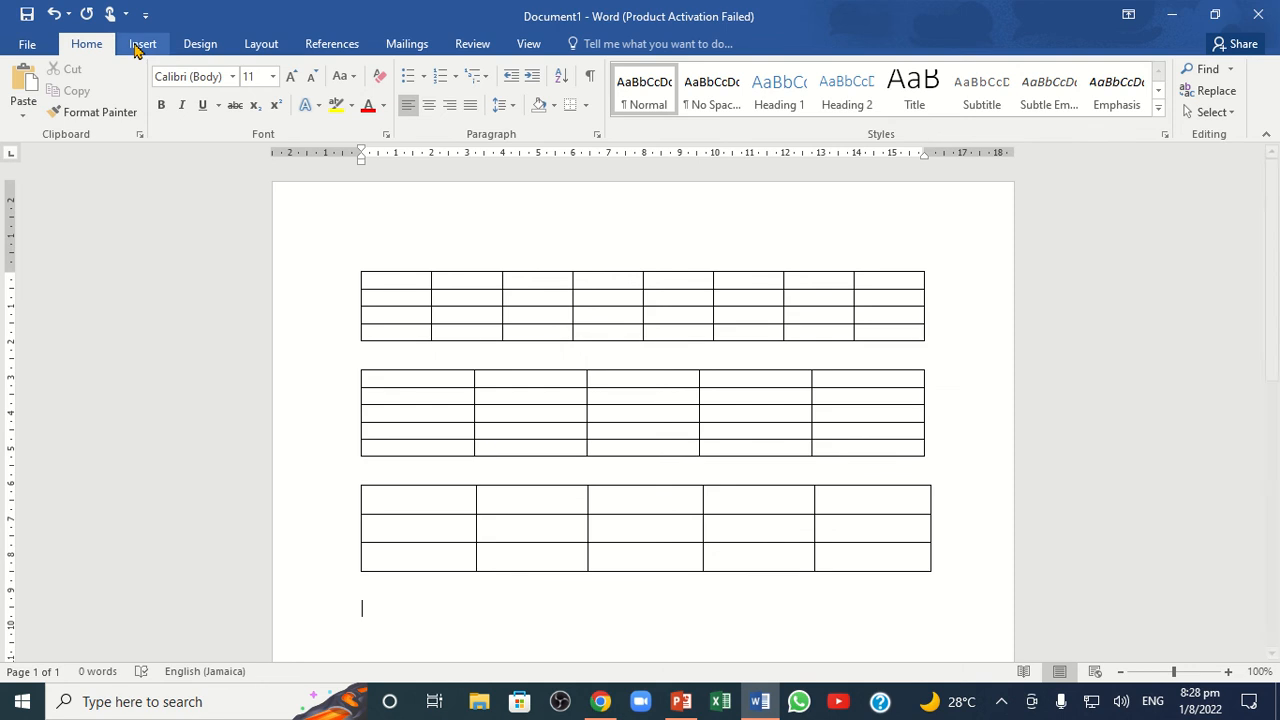
# Add the College enrollment Quick Table with its styled header row and caption.
pyautogui.click(142, 43)
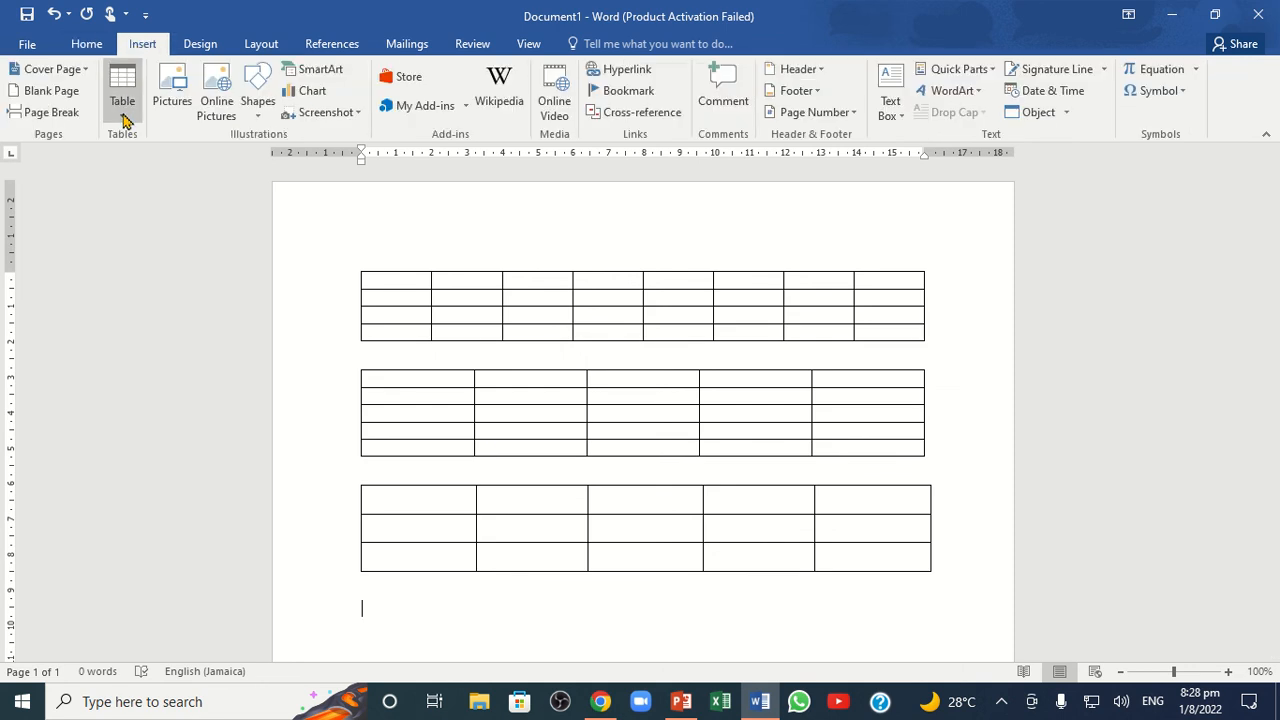
pyautogui.click(122, 90)
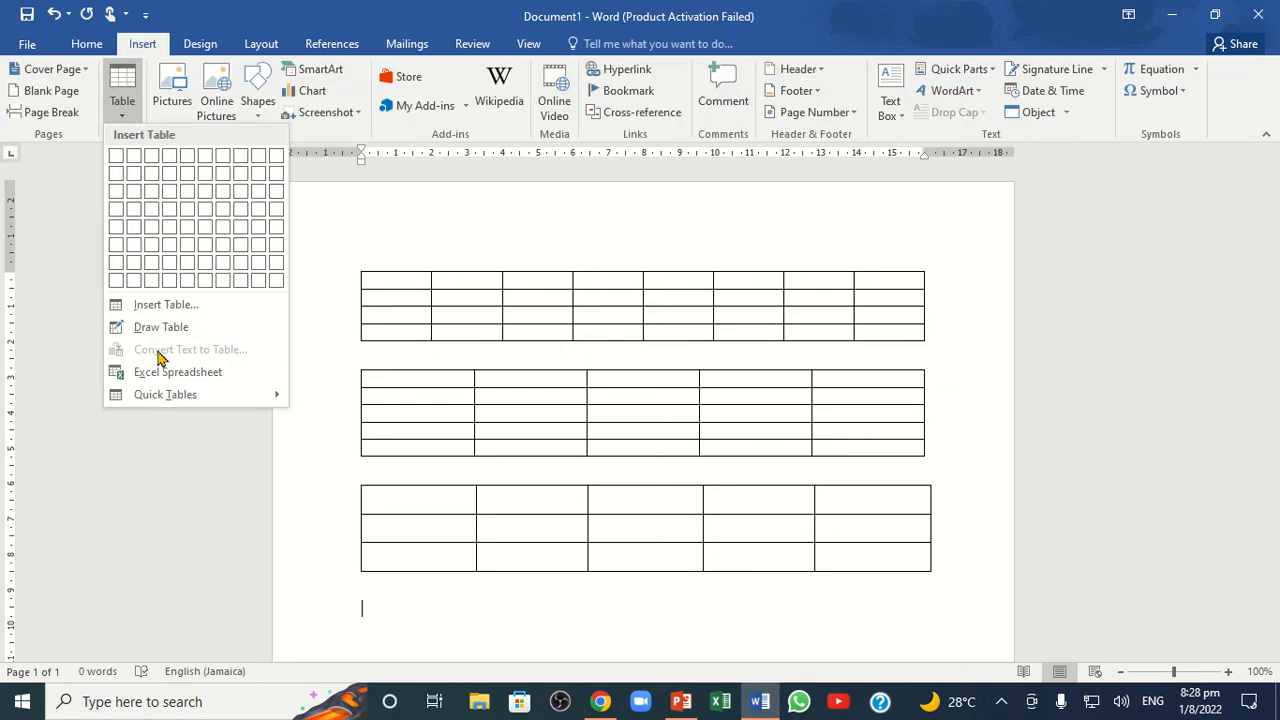
pyautogui.click(165, 394)
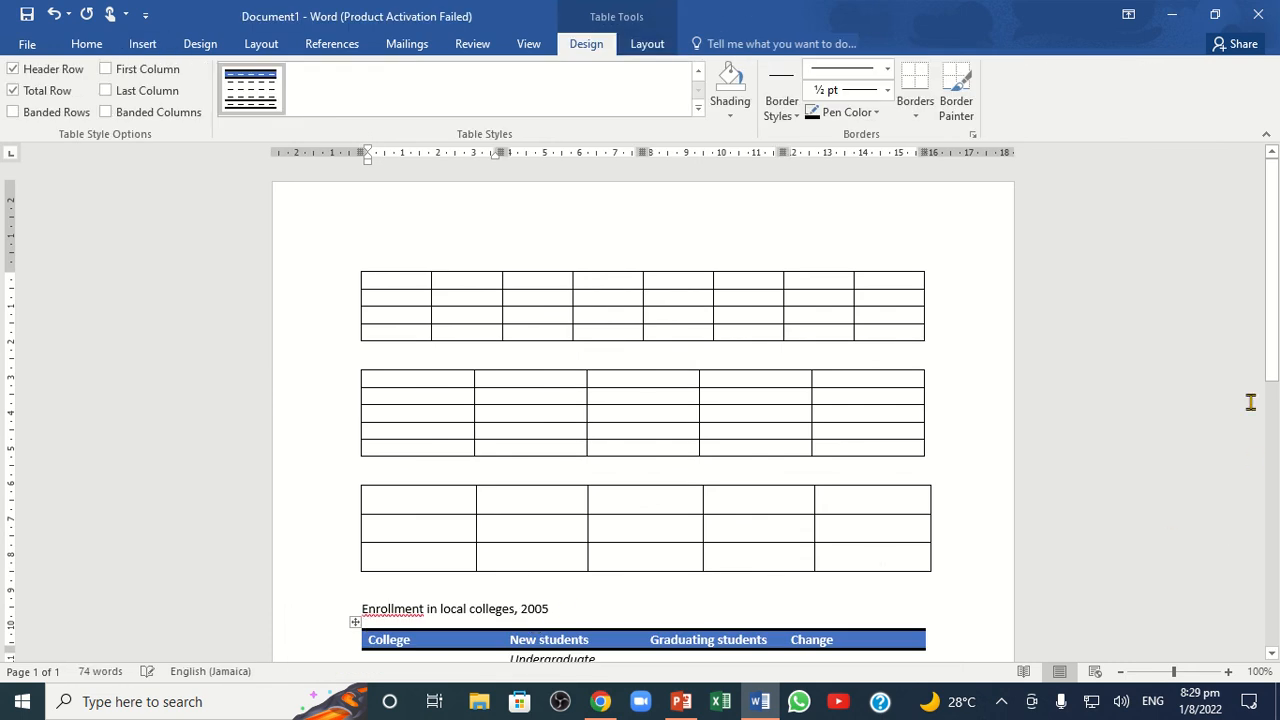
pyautogui.scroll(-3)
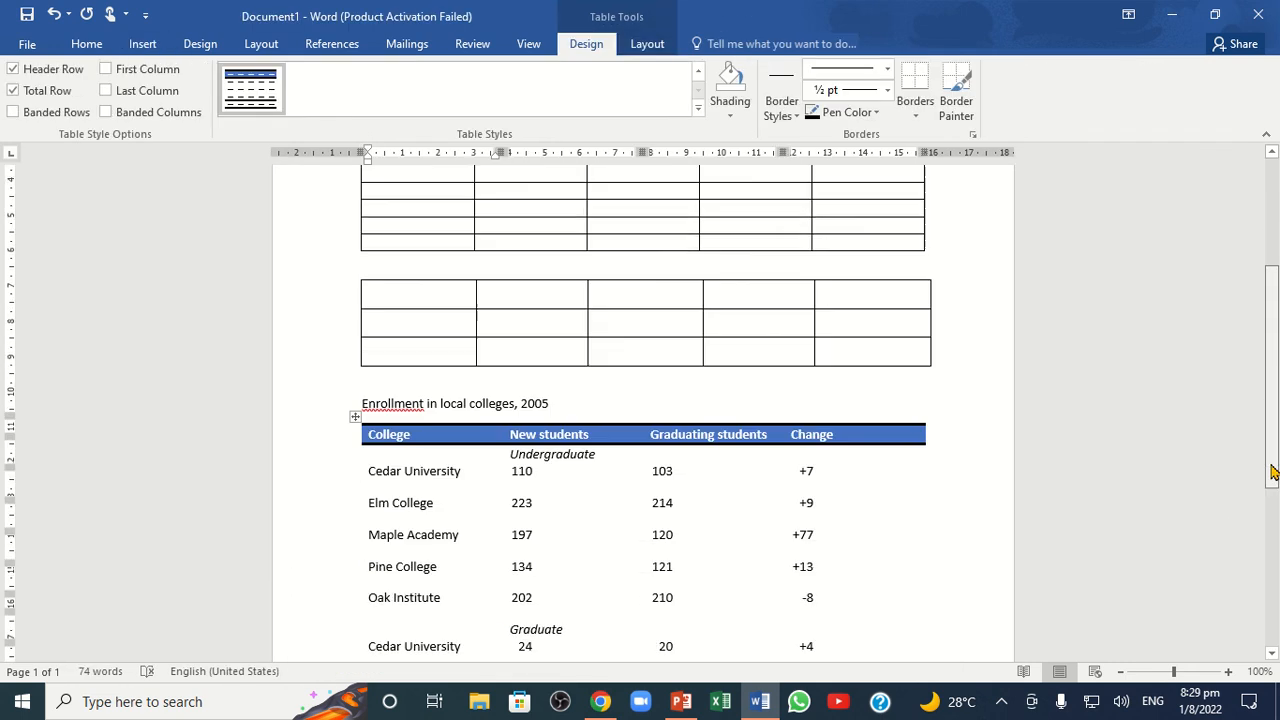
pyautogui.scroll(-3)
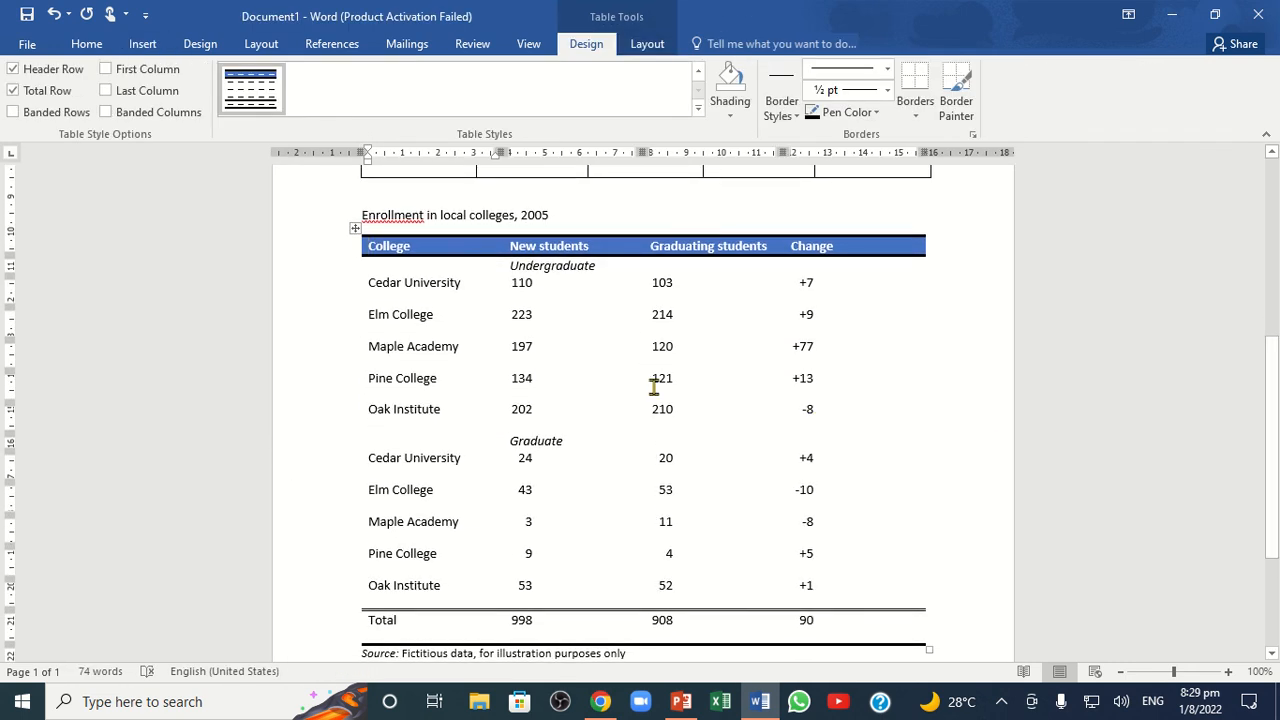
pyautogui.moveTo(627, 563)
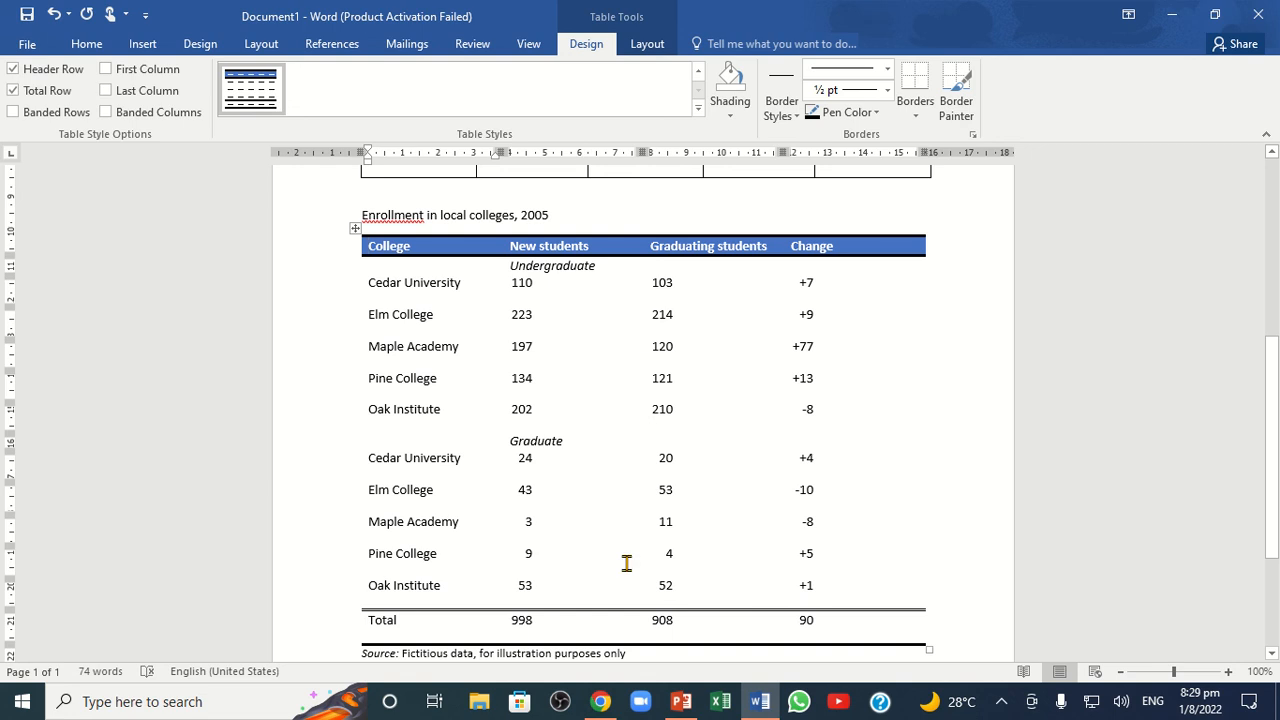
pyautogui.moveTo(1218, 534)
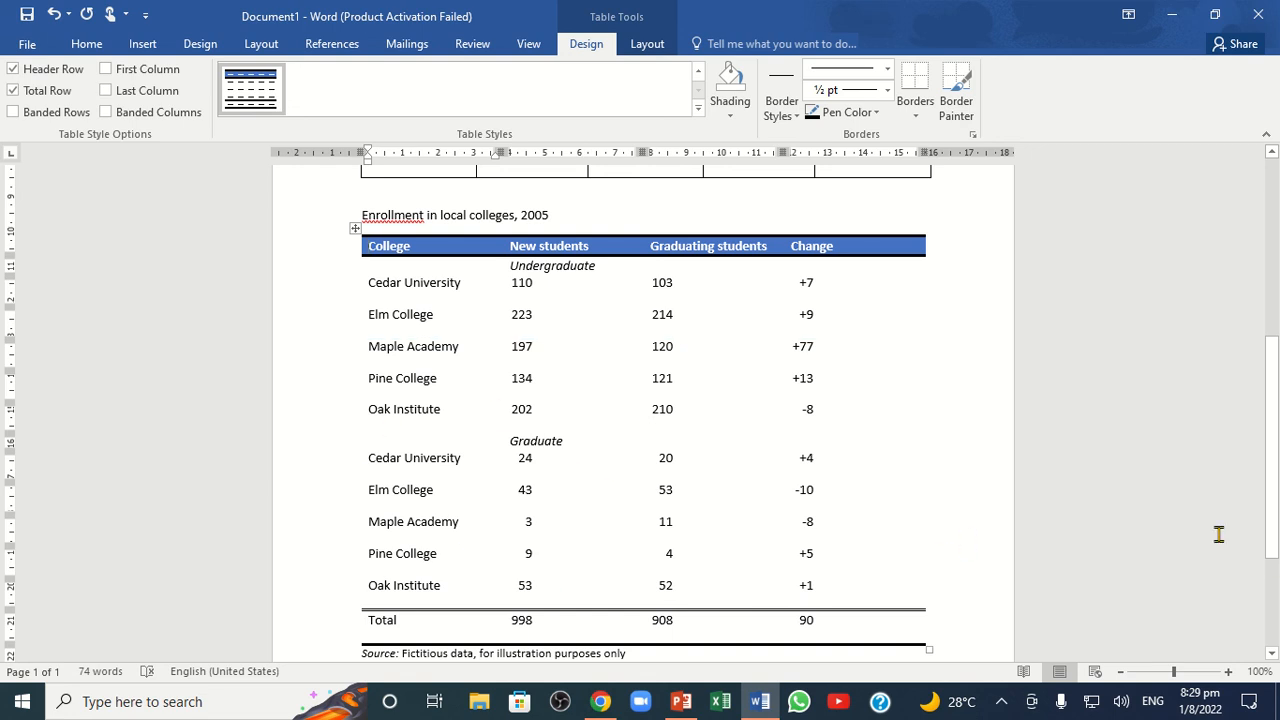
pyautogui.scroll(-3)
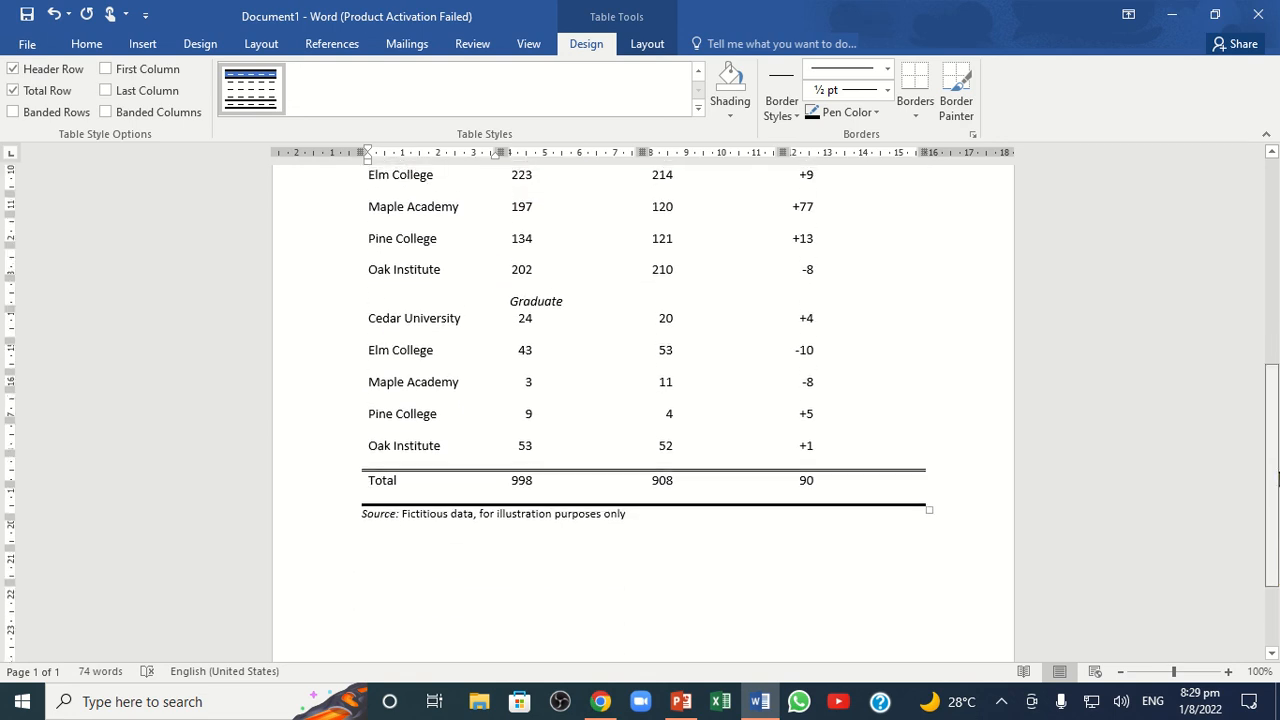
pyautogui.scroll(3)
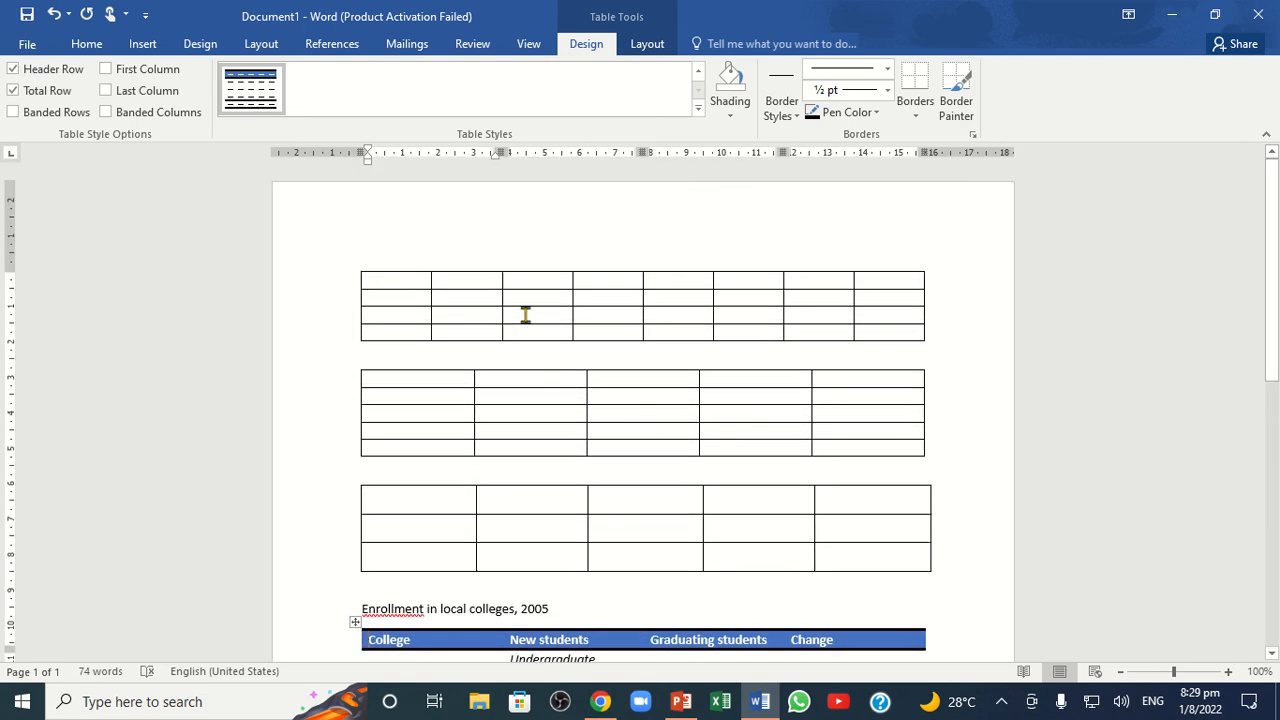
pyautogui.moveTo(746, 330)
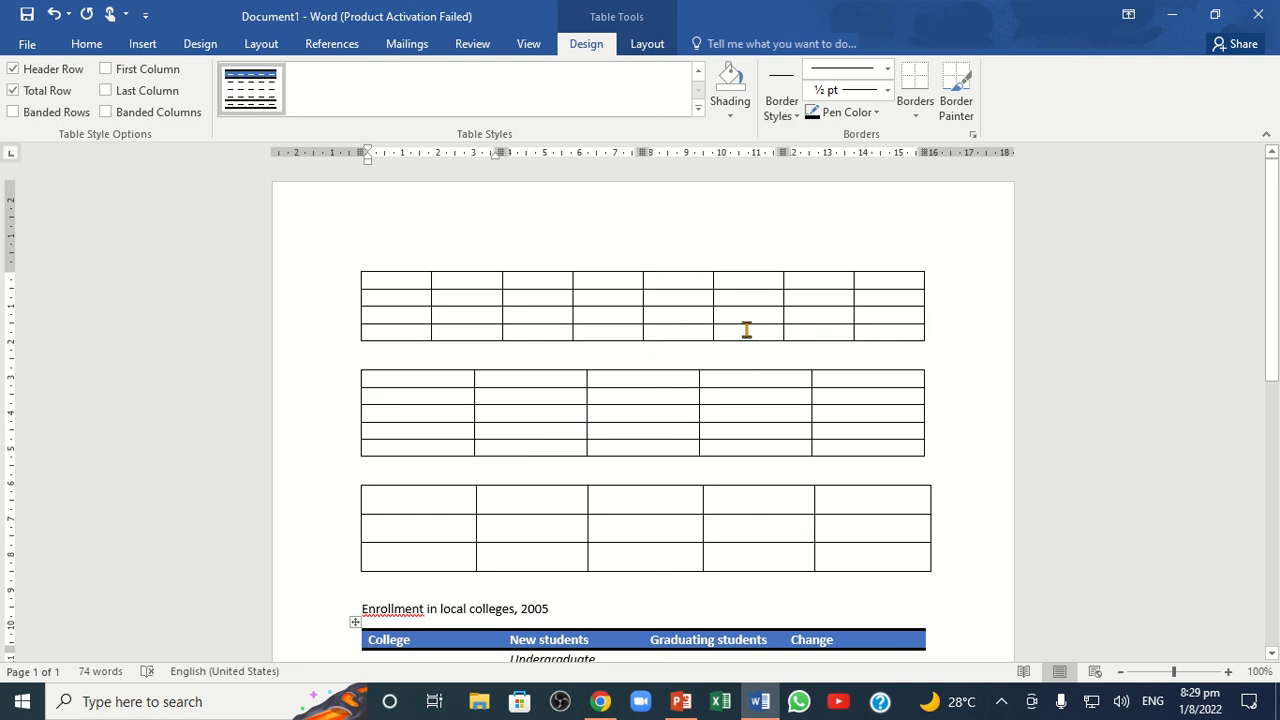
pyautogui.moveTo(667, 363)
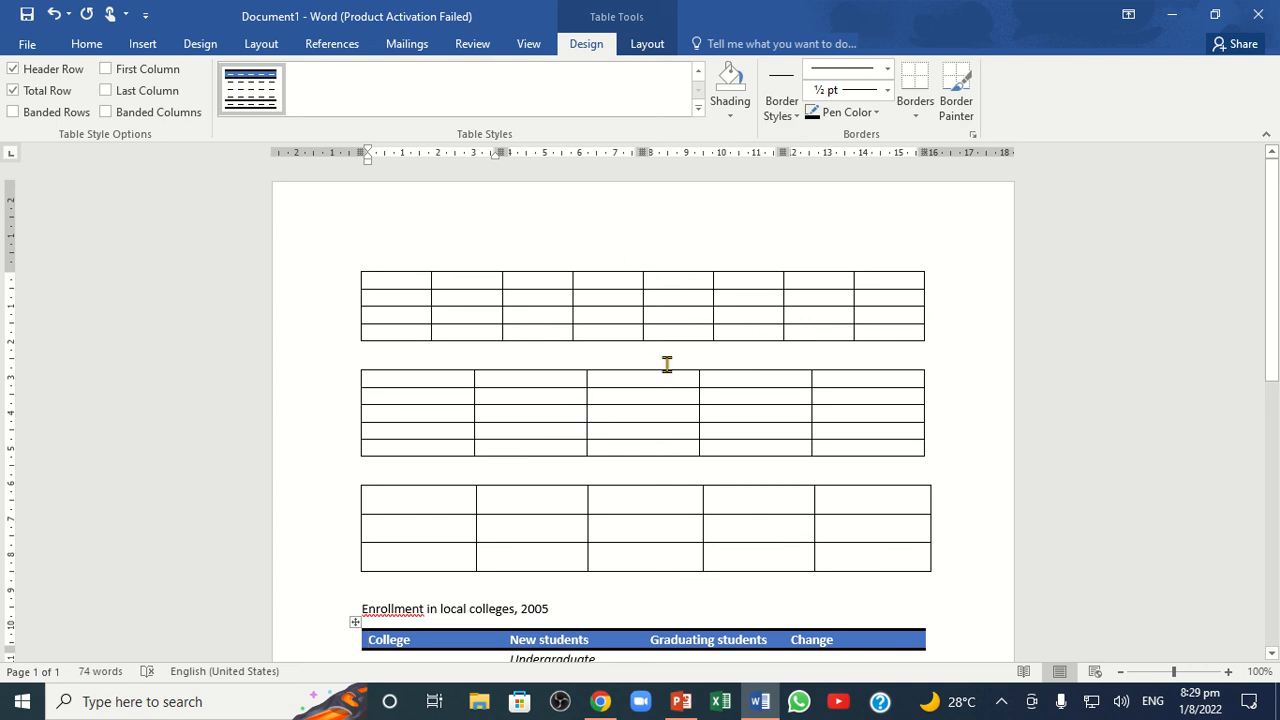